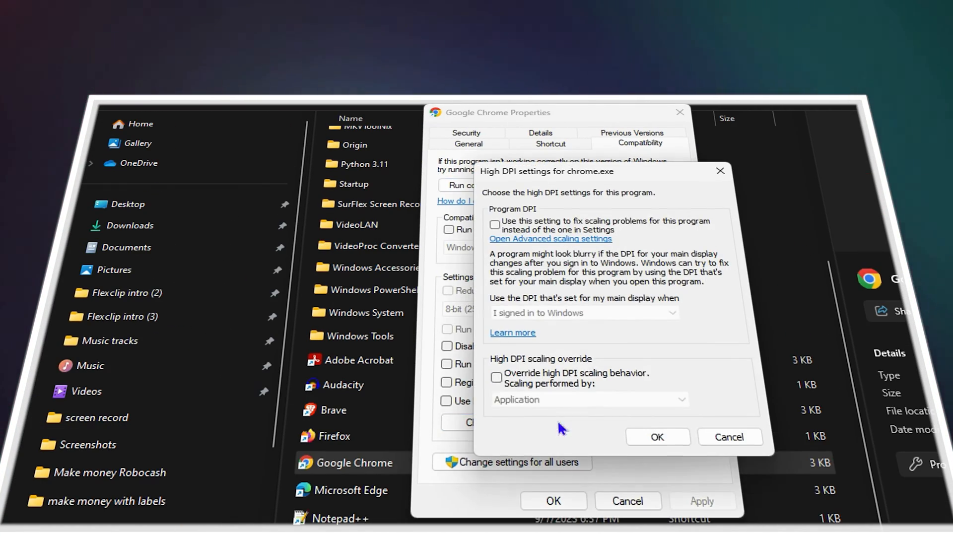
Step: Search Start for 'google Chrome' and open the Chrome shortcut's file location
{"action": "left_click", "coordinate": [495, 225]}
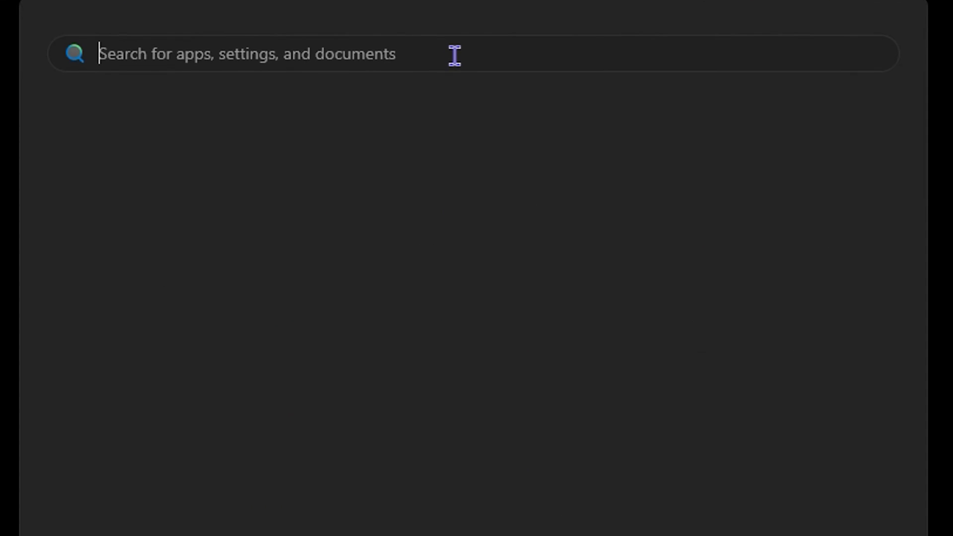
{"action": "type", "text": "google Chrome"}
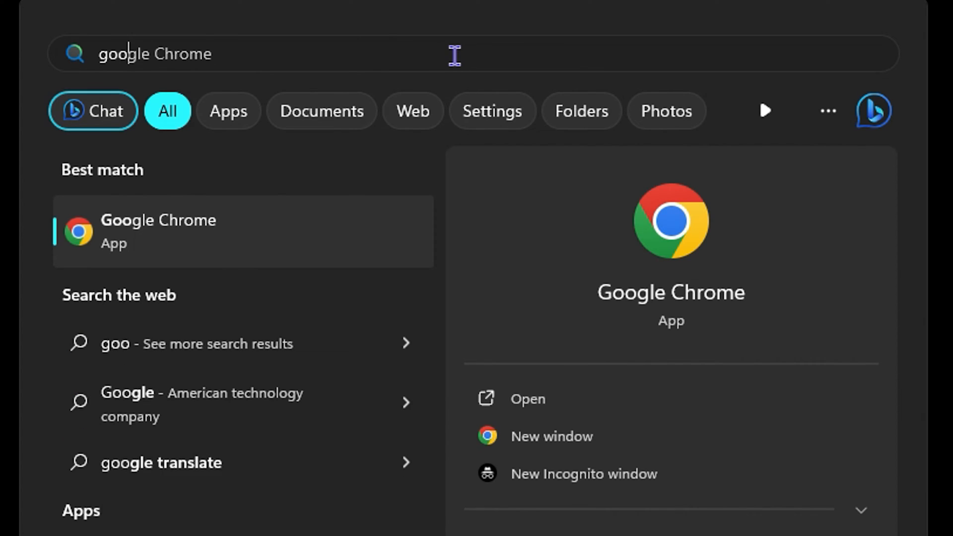
{"action": "mouse_move", "coordinate": [149, 241]}
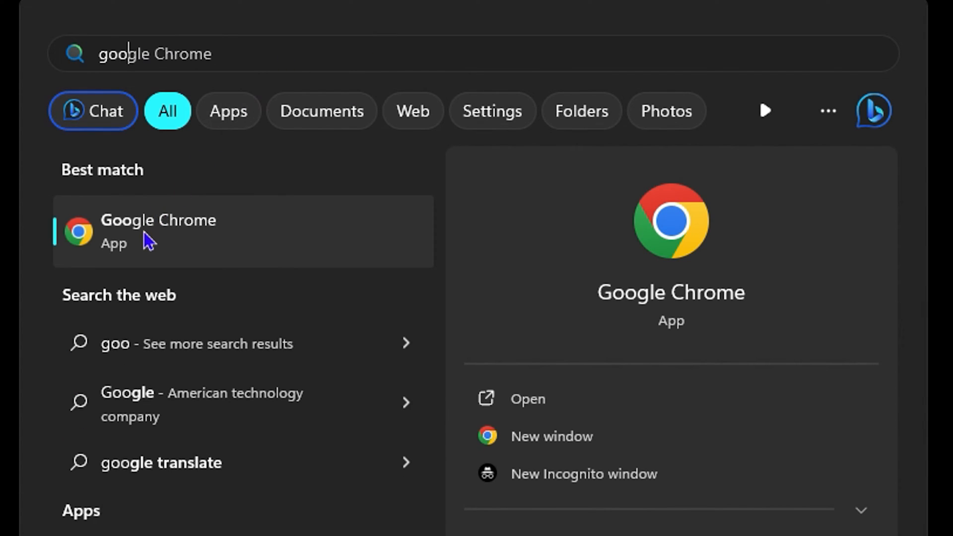
{"action": "right_click", "coordinate": [158, 230]}
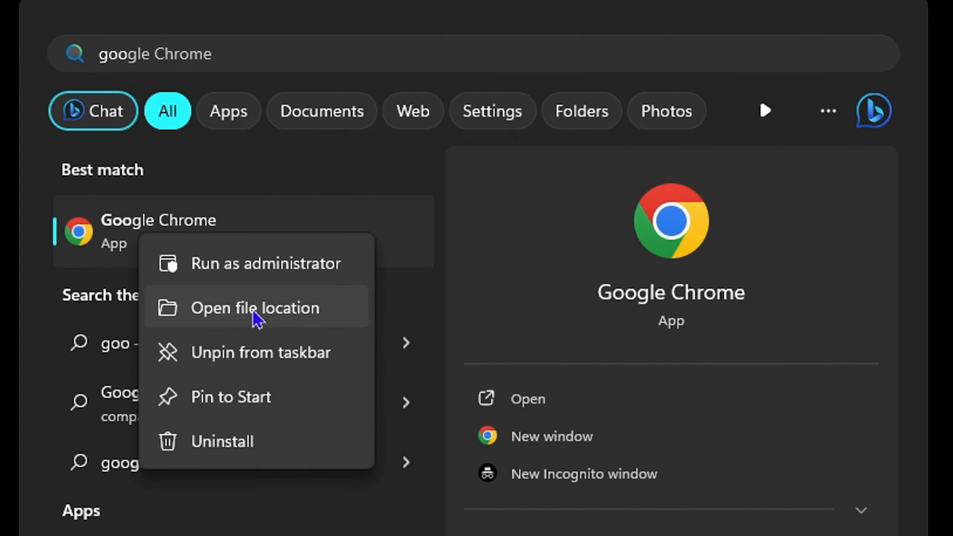
{"action": "left_click", "coordinate": [255, 309]}
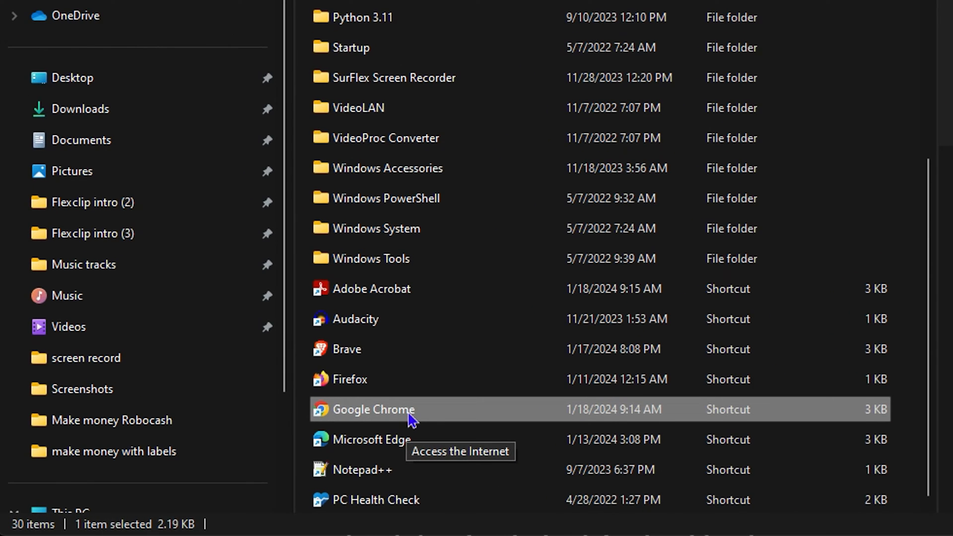
{"action": "mouse_move", "coordinate": [336, 390]}
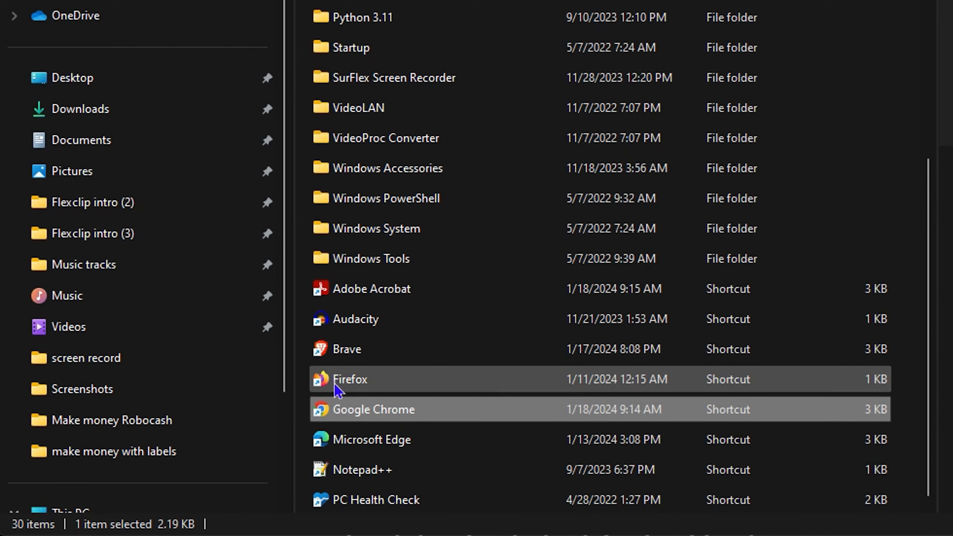
{"action": "mouse_move", "coordinate": [387, 168]}
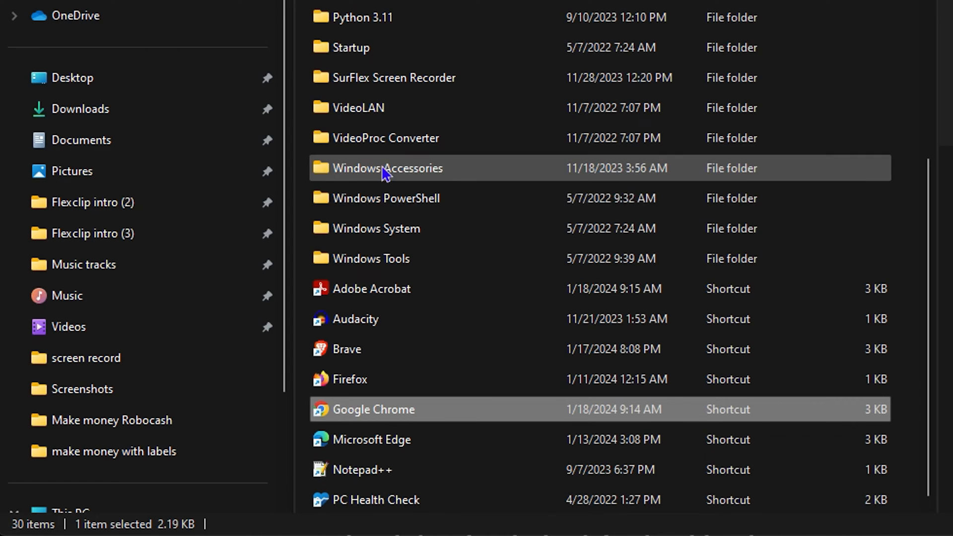
{"action": "mouse_move", "coordinate": [371, 258]}
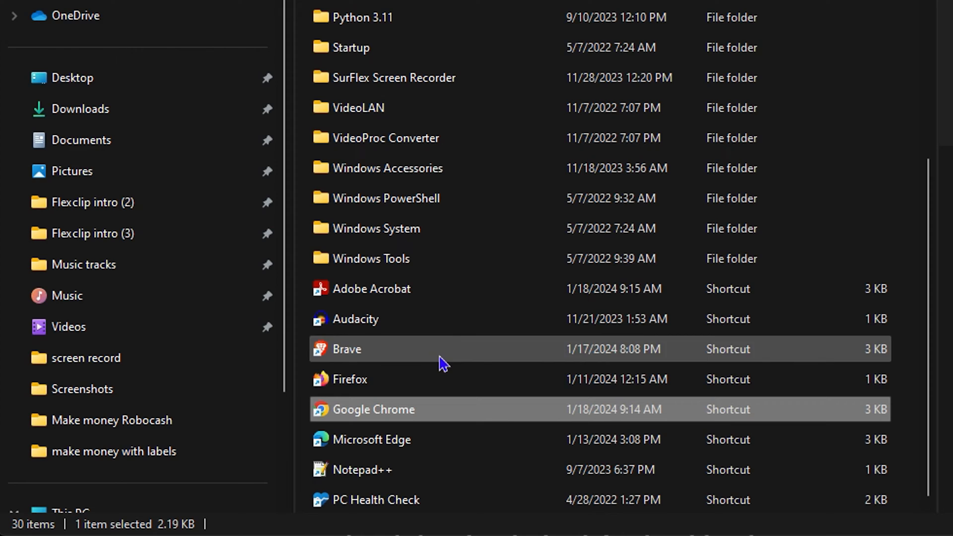
{"action": "mouse_move", "coordinate": [480, 395]}
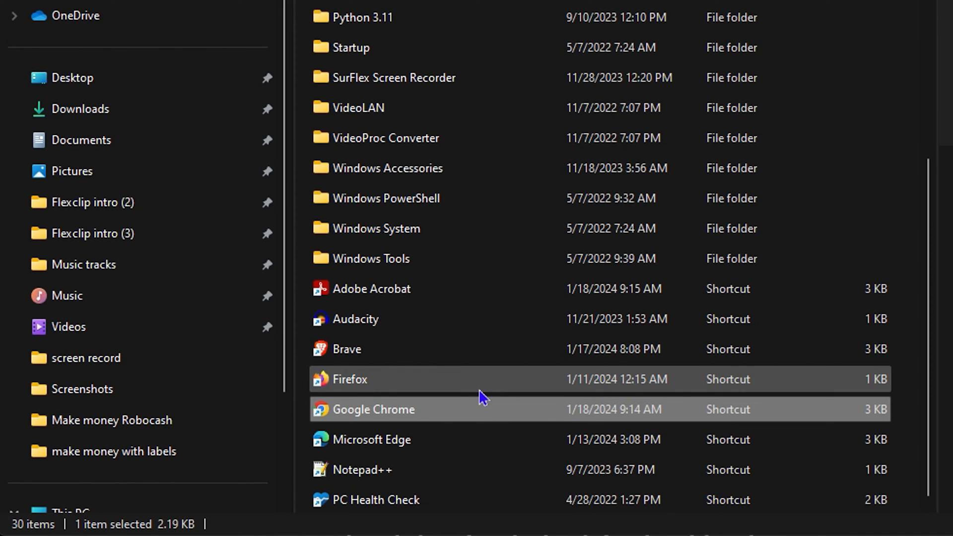
{"action": "mouse_move", "coordinate": [405, 419]}
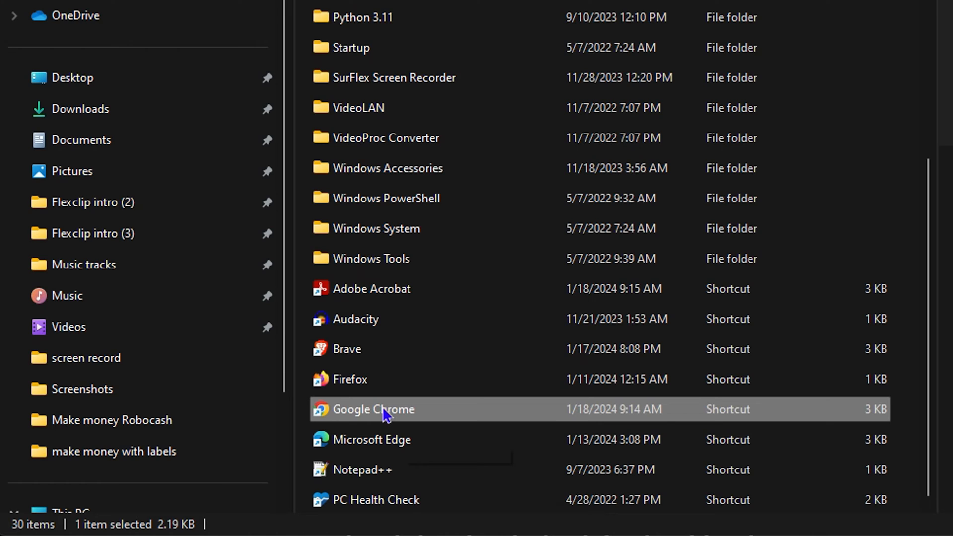
Step: Open the context menu of the Google Chrome shortcut in the Start Menu Programs folder
{"action": "right_click", "coordinate": [373, 409]}
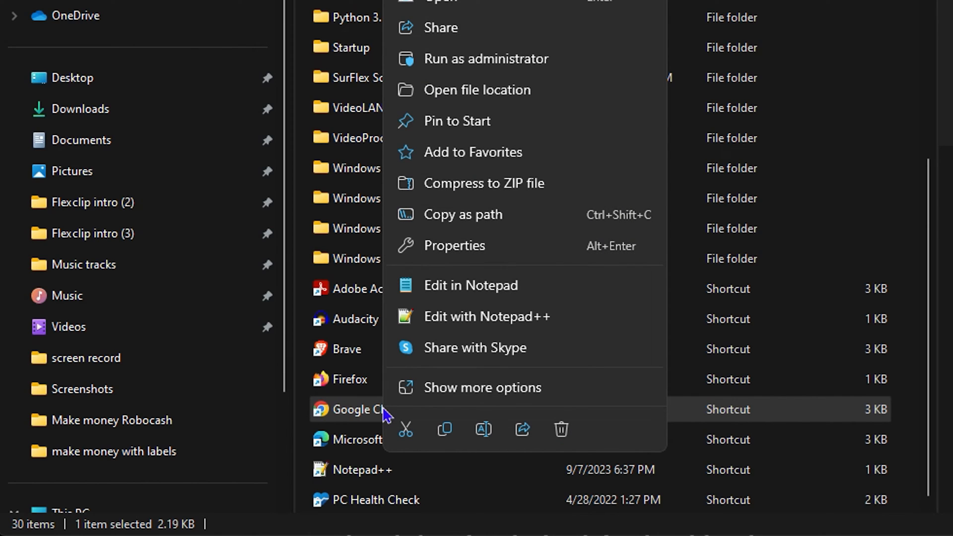
{"action": "mouse_move", "coordinate": [453, 246]}
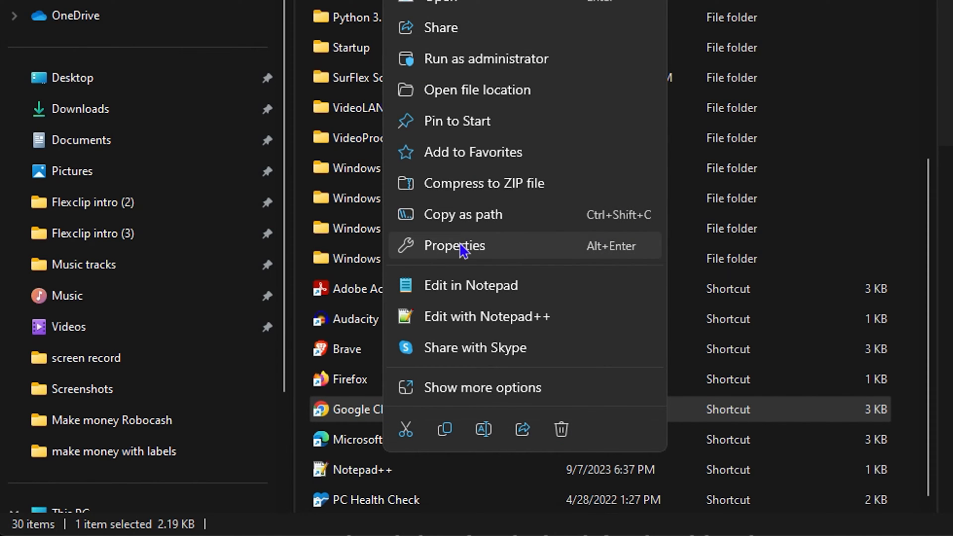
Step: Open the Chrome shortcut's Properties on the Compatibility tab
{"action": "left_click", "coordinate": [453, 245]}
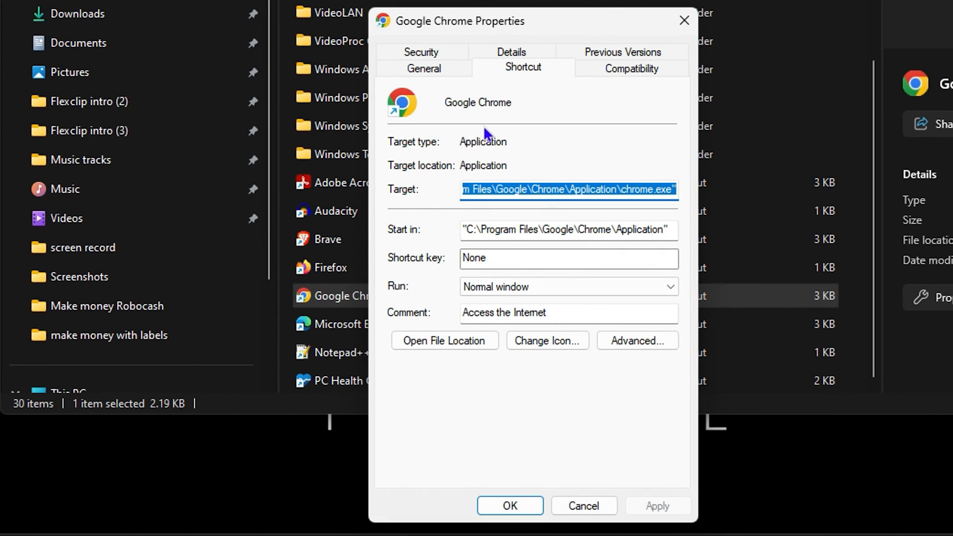
{"action": "left_click", "coordinate": [631, 67]}
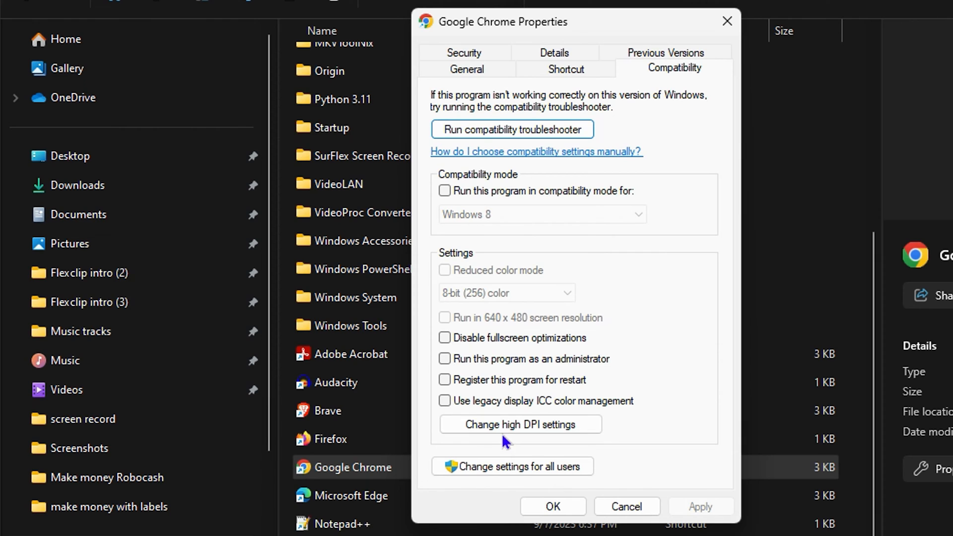
{"action": "mouse_move", "coordinate": [520, 424]}
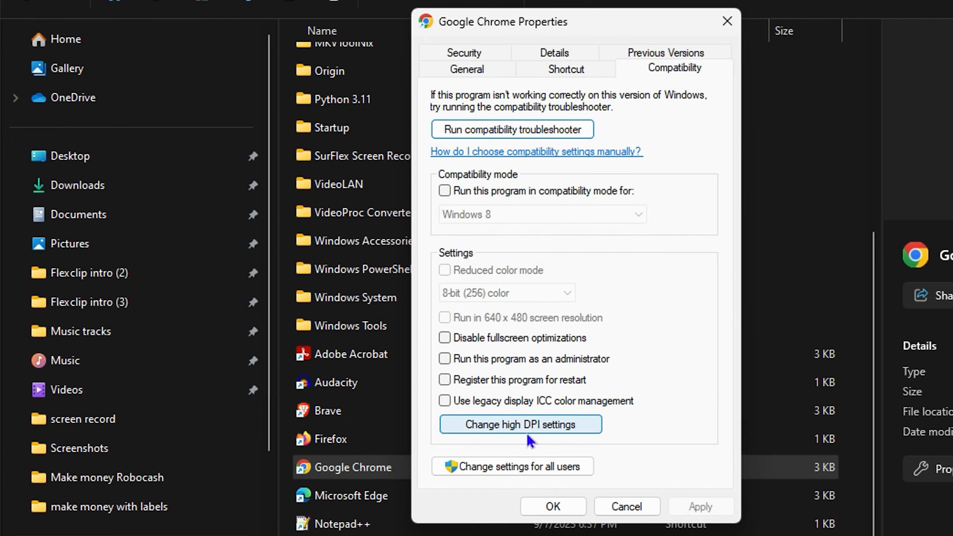
Step: In high DPI settings, enable 'Use this setting to fix scaling problems' and 'Override high DPI scaling behavior'
{"action": "left_click", "coordinate": [519, 424]}
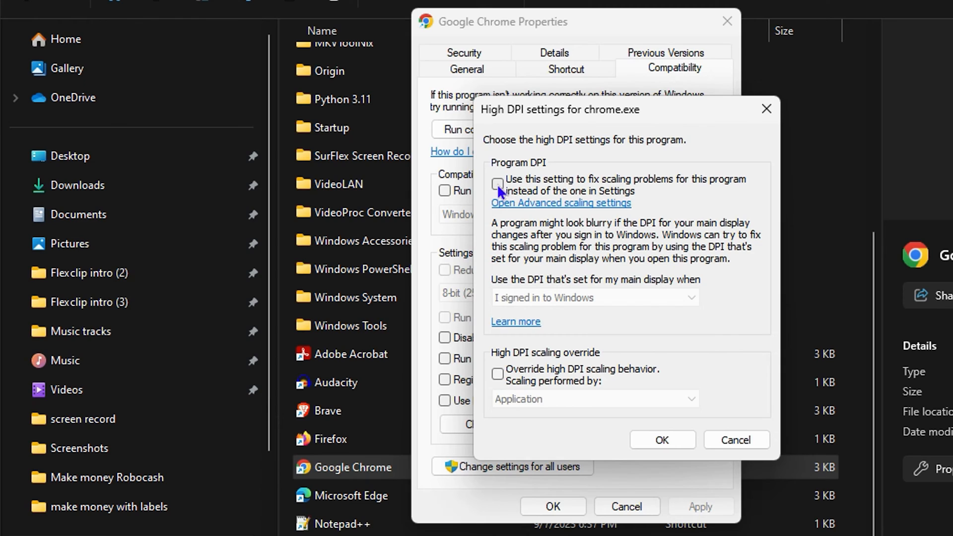
{"action": "left_click", "coordinate": [497, 185]}
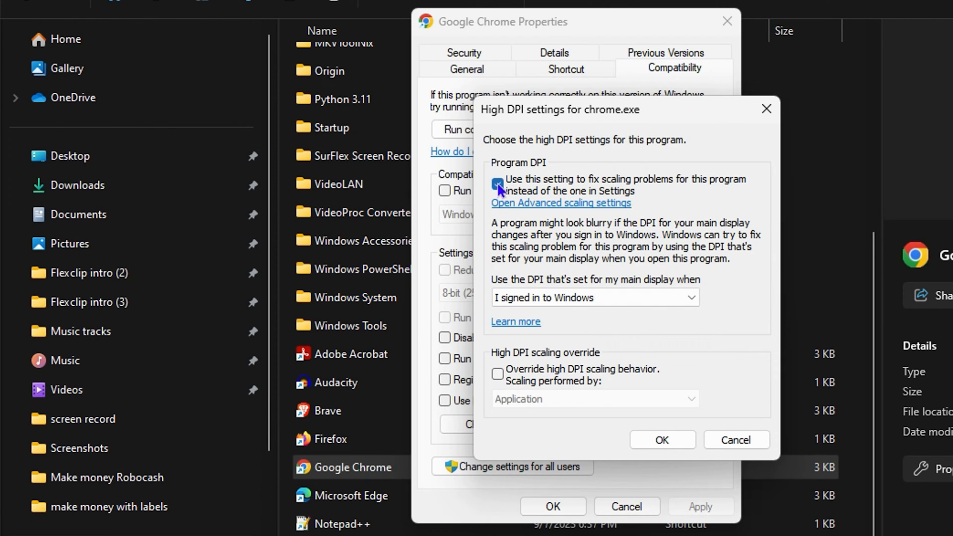
{"action": "left_click", "coordinate": [497, 184]}
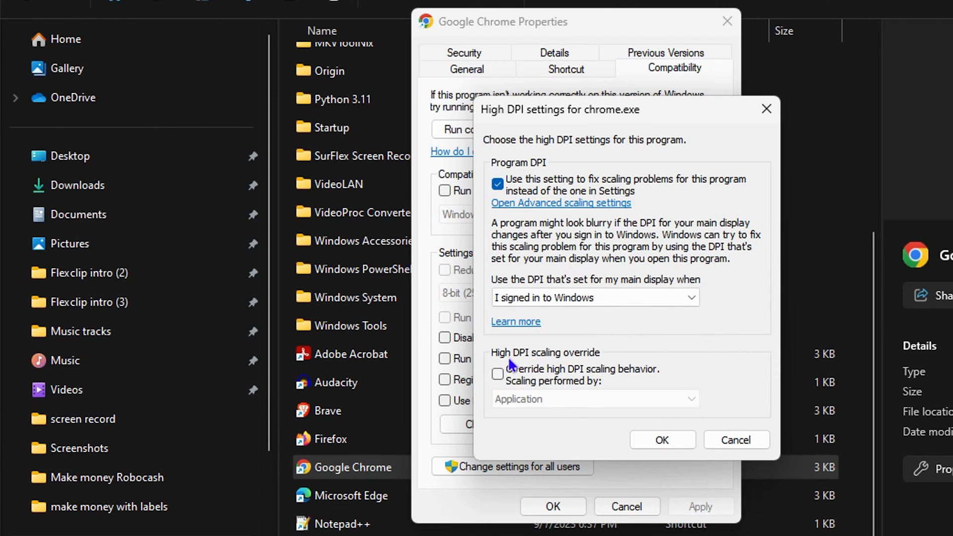
{"action": "mouse_move", "coordinate": [611, 357]}
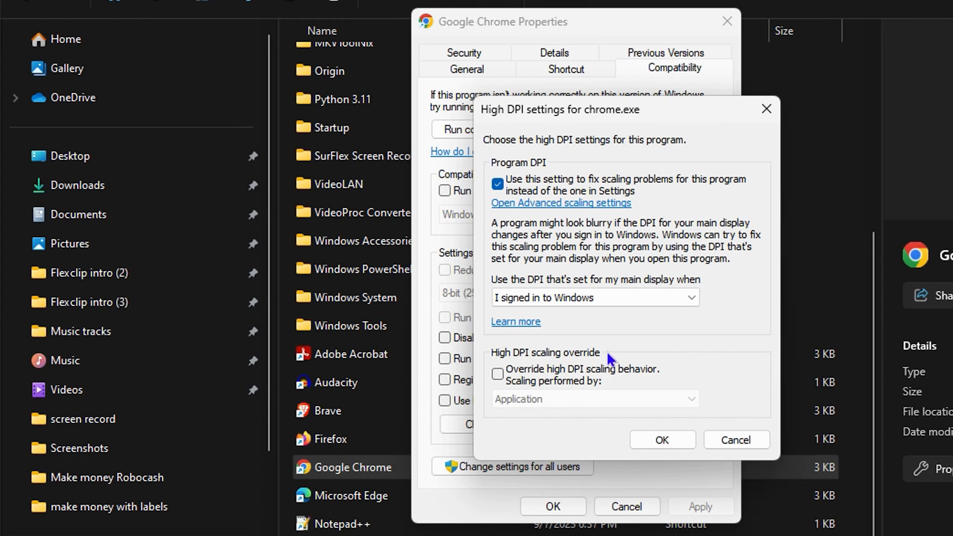
{"action": "left_click", "coordinate": [498, 374]}
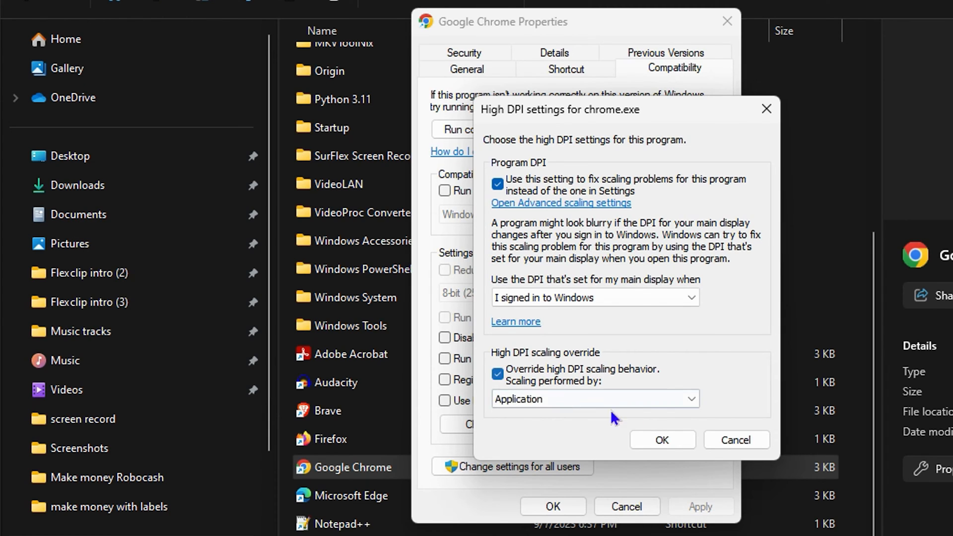
Step: Set scaling performed by System (Enhanced) and confirm both dialogs with OK
{"action": "left_click", "coordinate": [594, 399]}
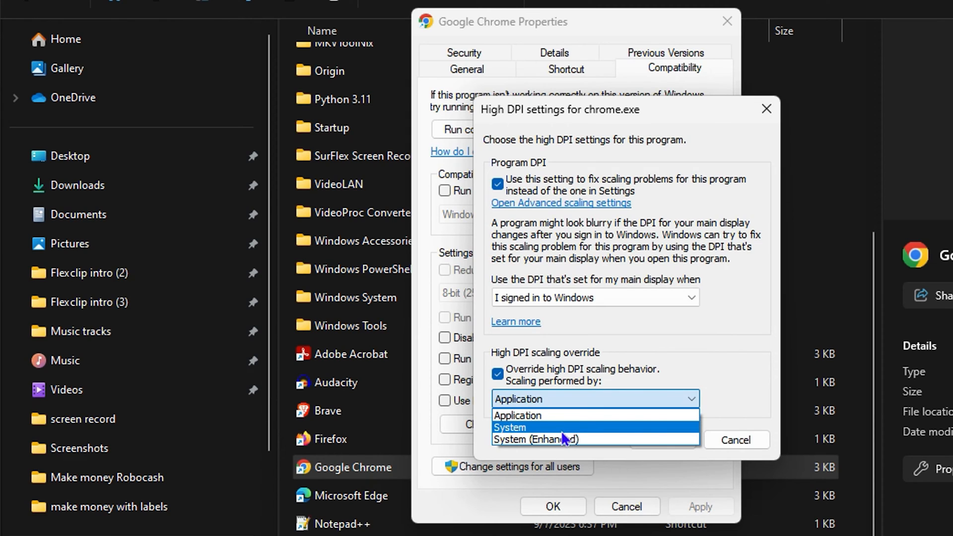
{"action": "mouse_move", "coordinate": [554, 439]}
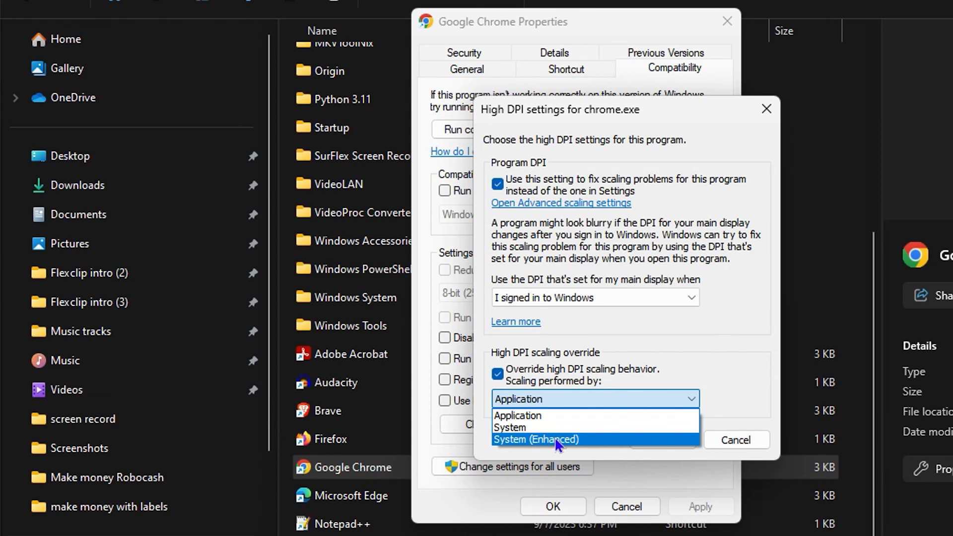
{"action": "mouse_move", "coordinate": [561, 442]}
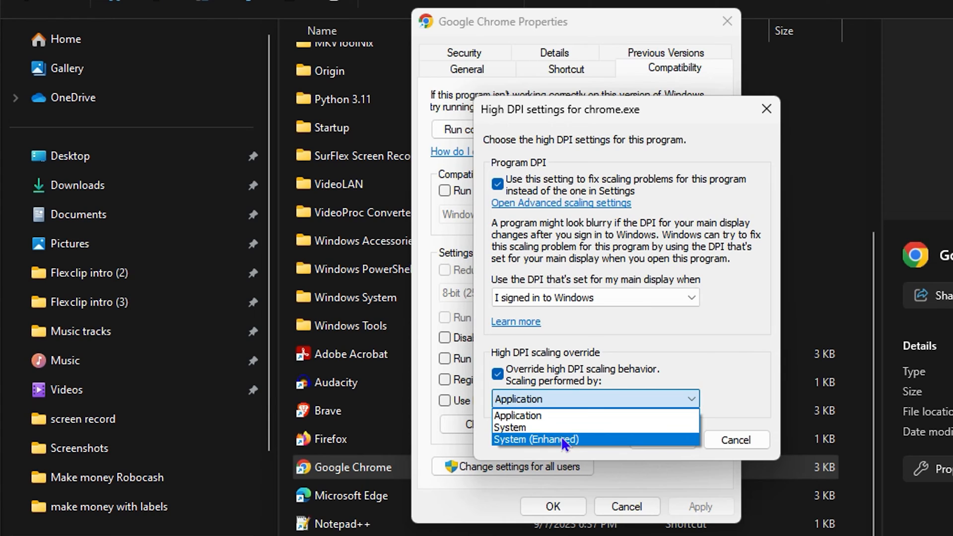
{"action": "mouse_move", "coordinate": [535, 415]}
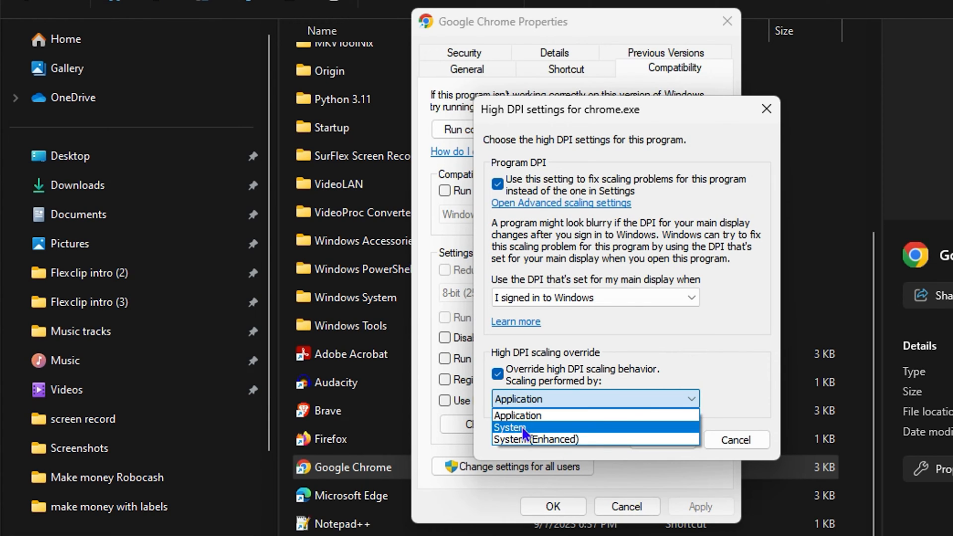
{"action": "mouse_move", "coordinate": [535, 439]}
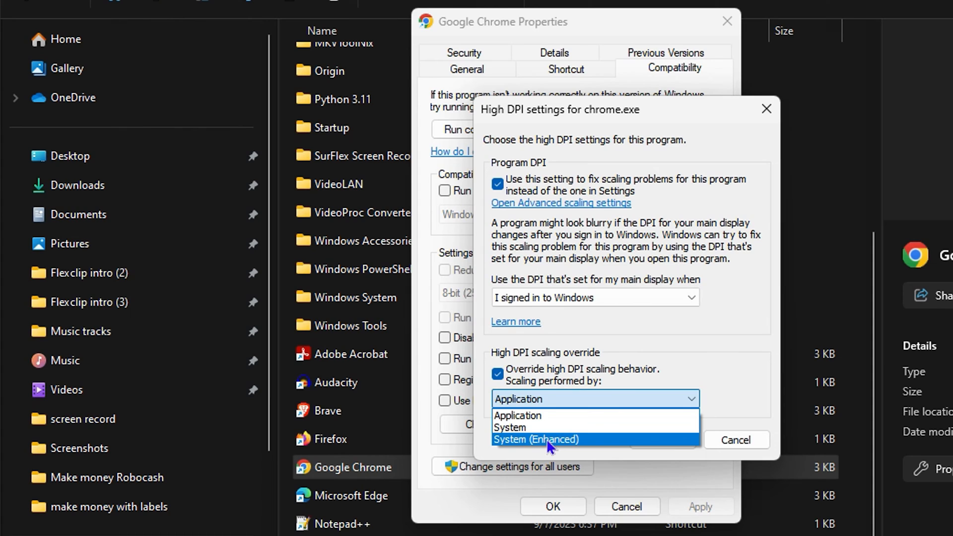
{"action": "left_click", "coordinate": [536, 439]}
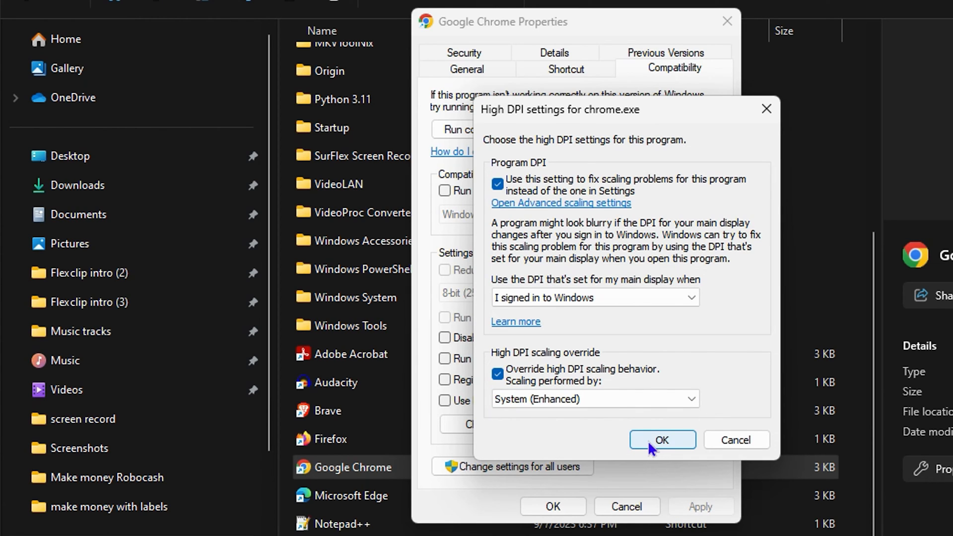
{"action": "left_click", "coordinate": [661, 439]}
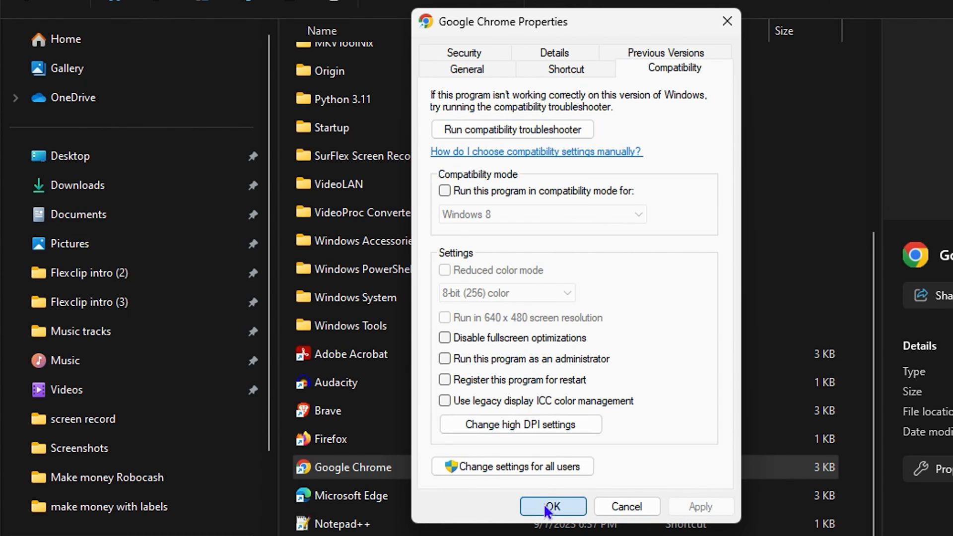
{"action": "left_click", "coordinate": [552, 506]}
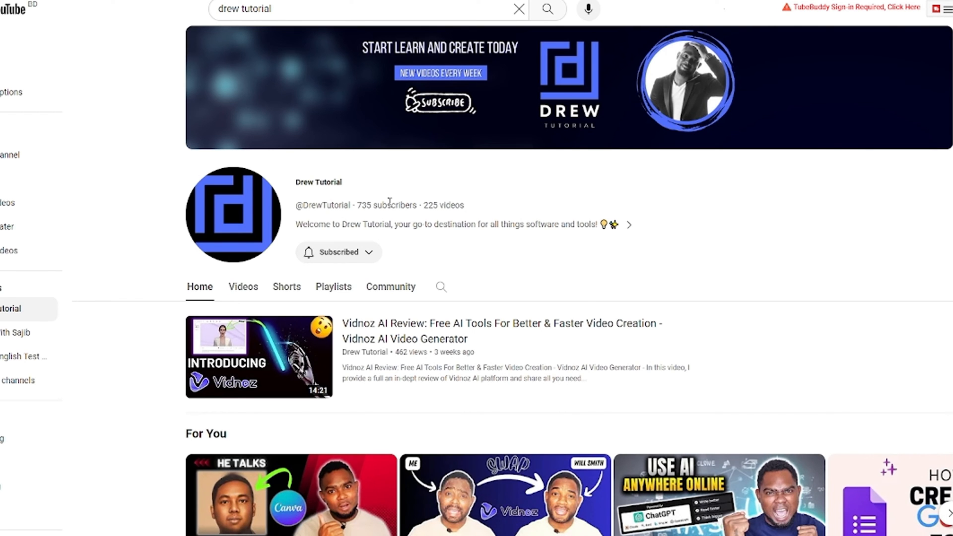
Step: Browse the Drew Tutorial channel's Videos, then scroll through its Shorts grid
{"action": "scroll", "scroll_direction": "down", "scroll_amount": 3}
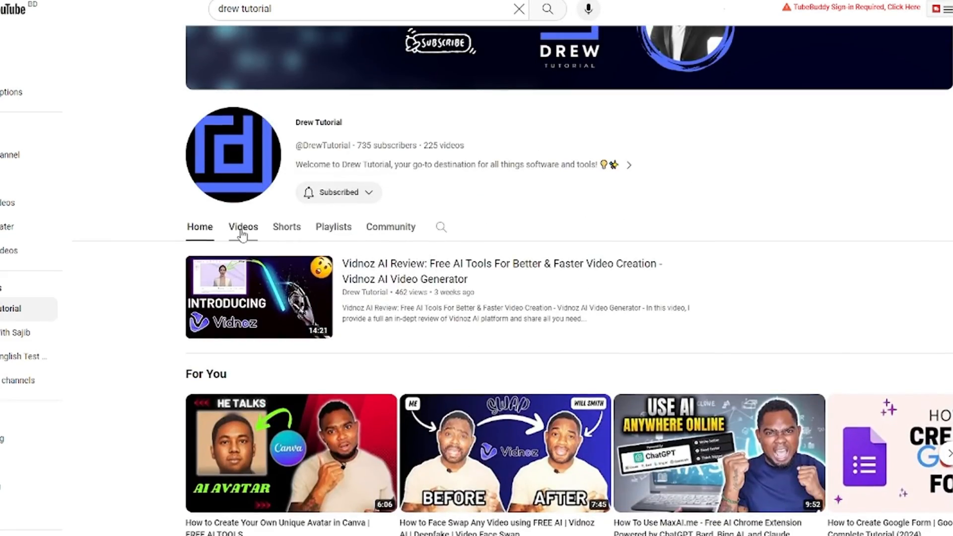
{"action": "left_click", "coordinate": [243, 227]}
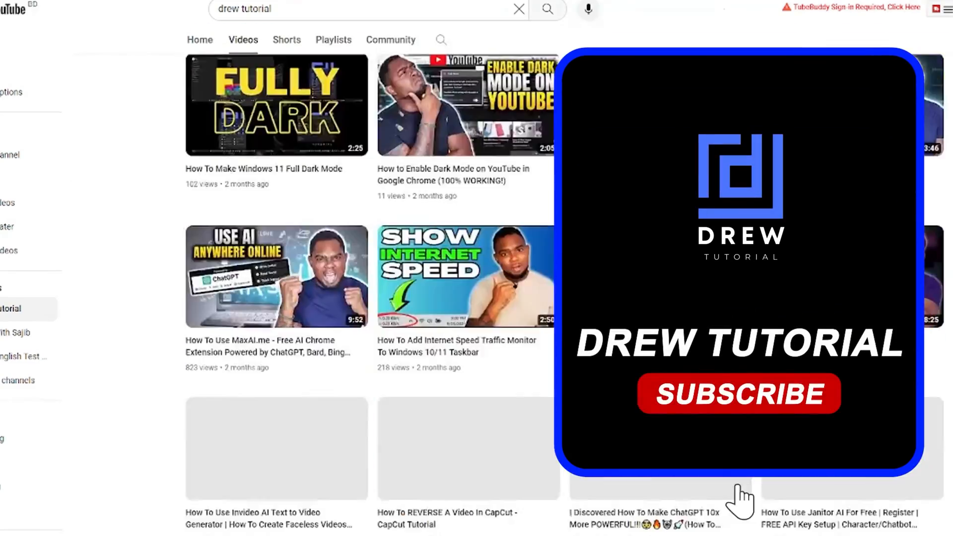
{"action": "left_click", "coordinate": [738, 393]}
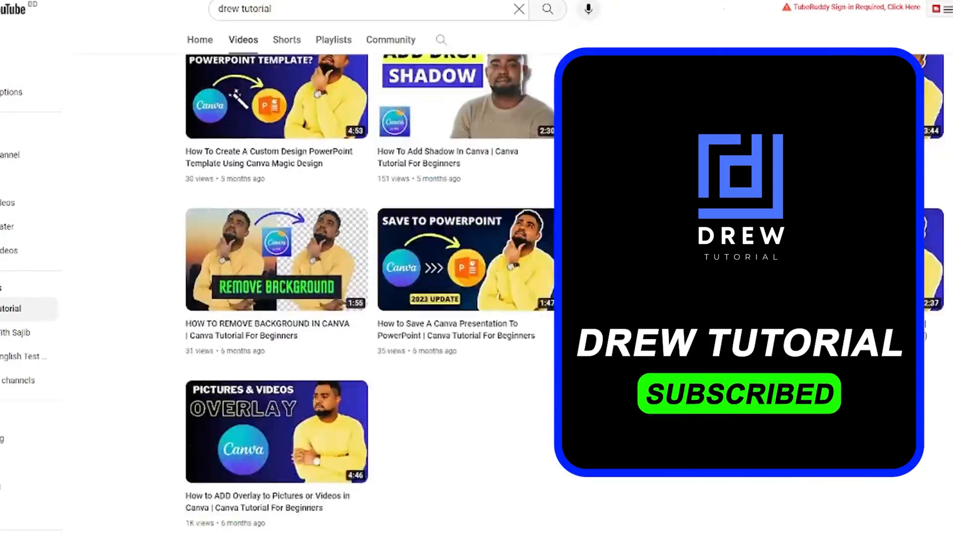
{"action": "scroll", "scroll_direction": "down", "scroll_amount": 3}
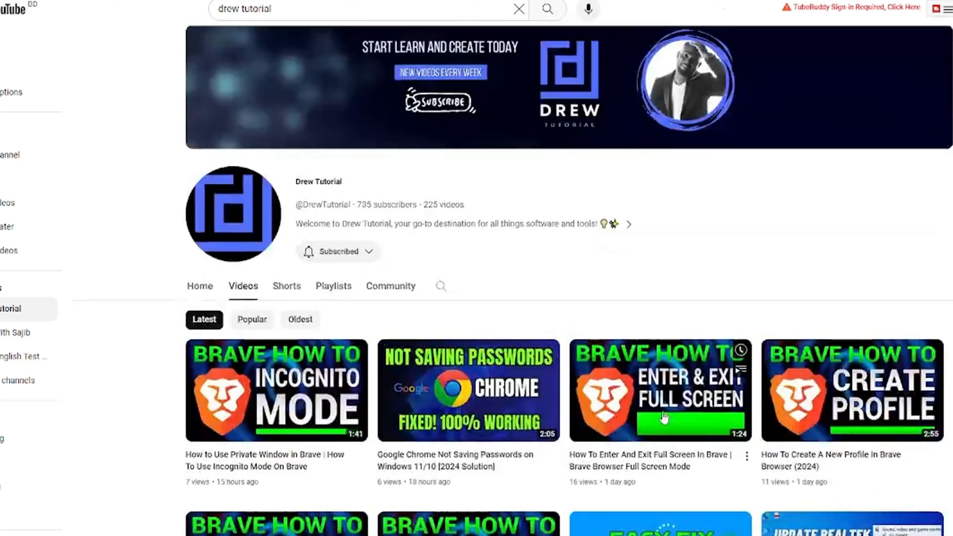
{"action": "scroll", "scroll_direction": "down", "scroll_amount": 3}
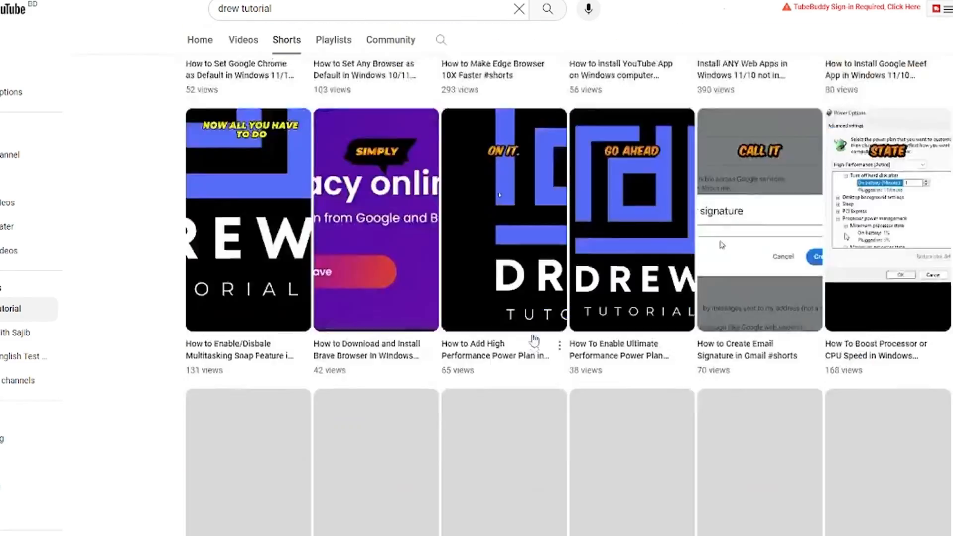
{"action": "scroll", "scroll_direction": "down", "scroll_amount": 3}
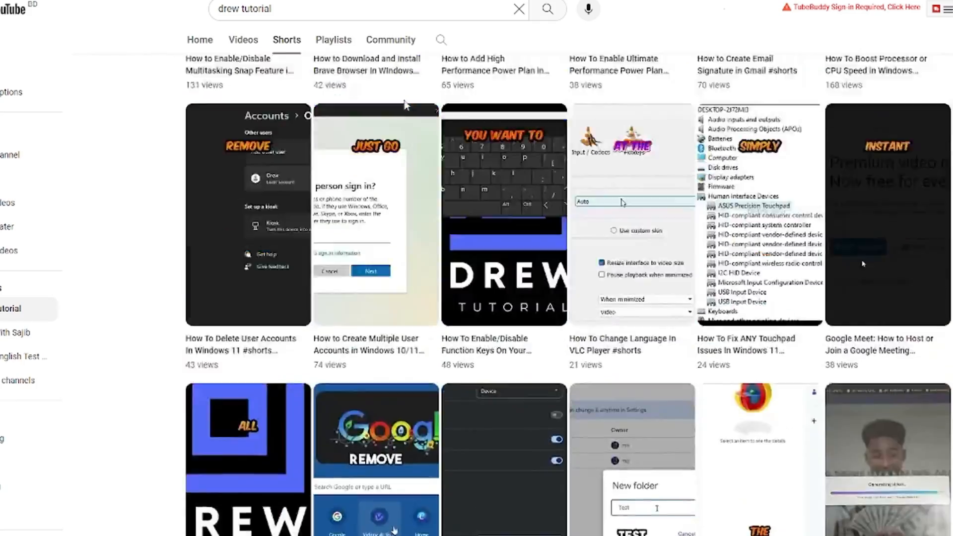